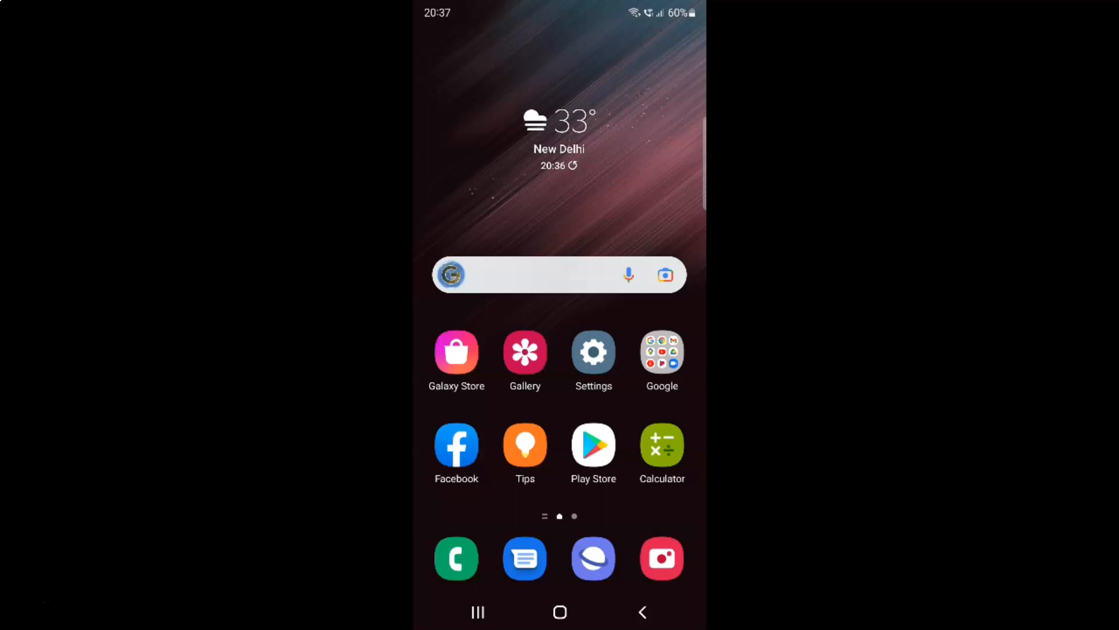
{"action": "mouse_move", "coordinate": [584, 202]}
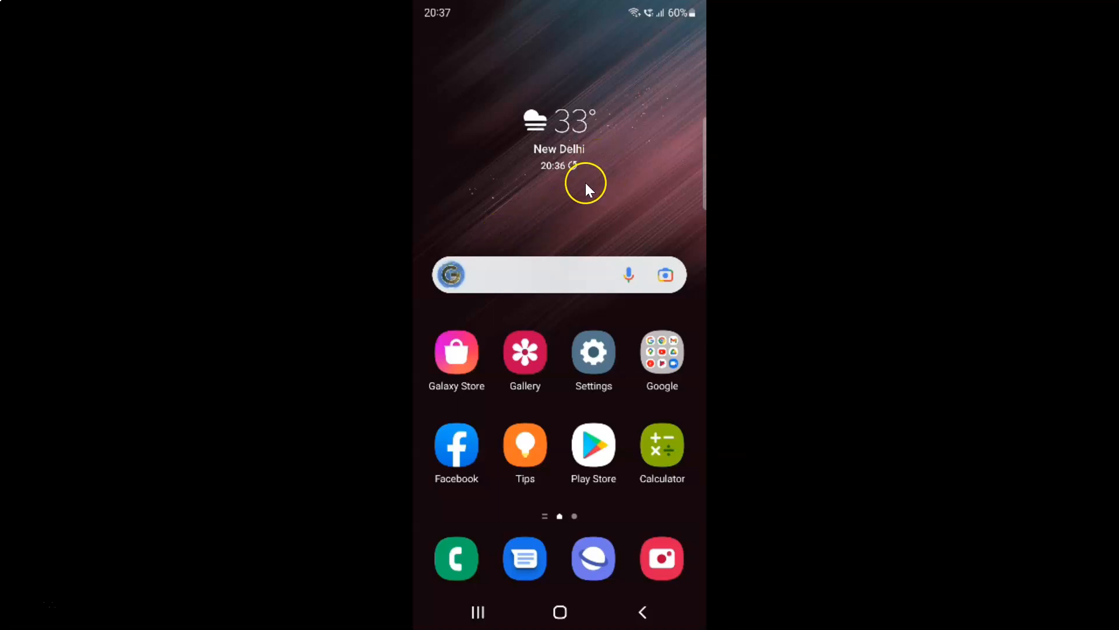
{"action": "mouse_move", "coordinate": [562, 195]}
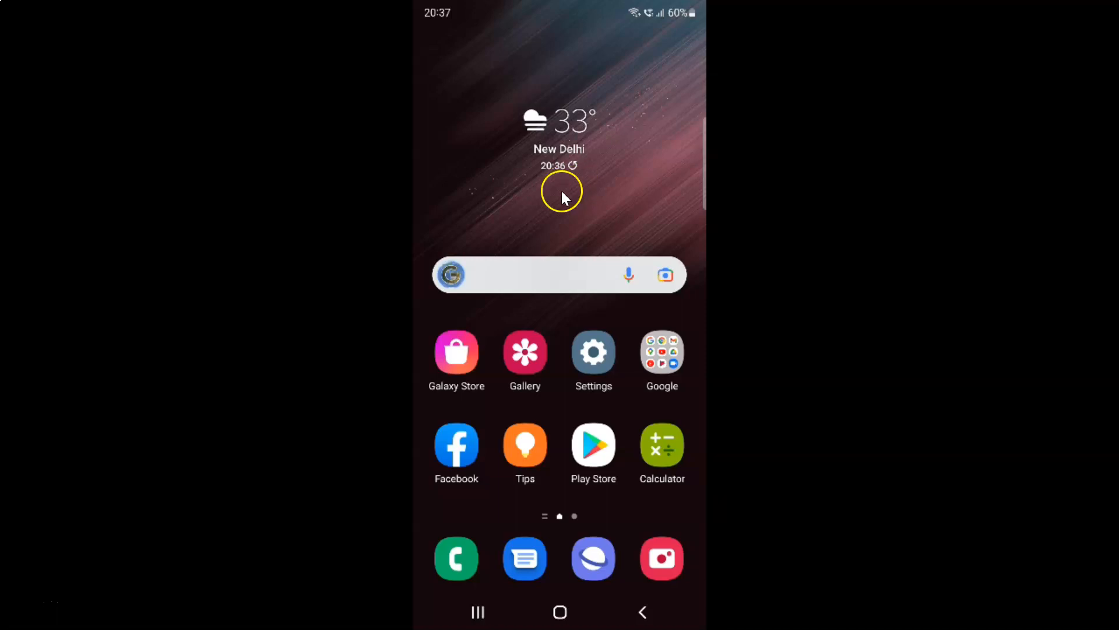
{"action": "mouse_move", "coordinate": [593, 352]}
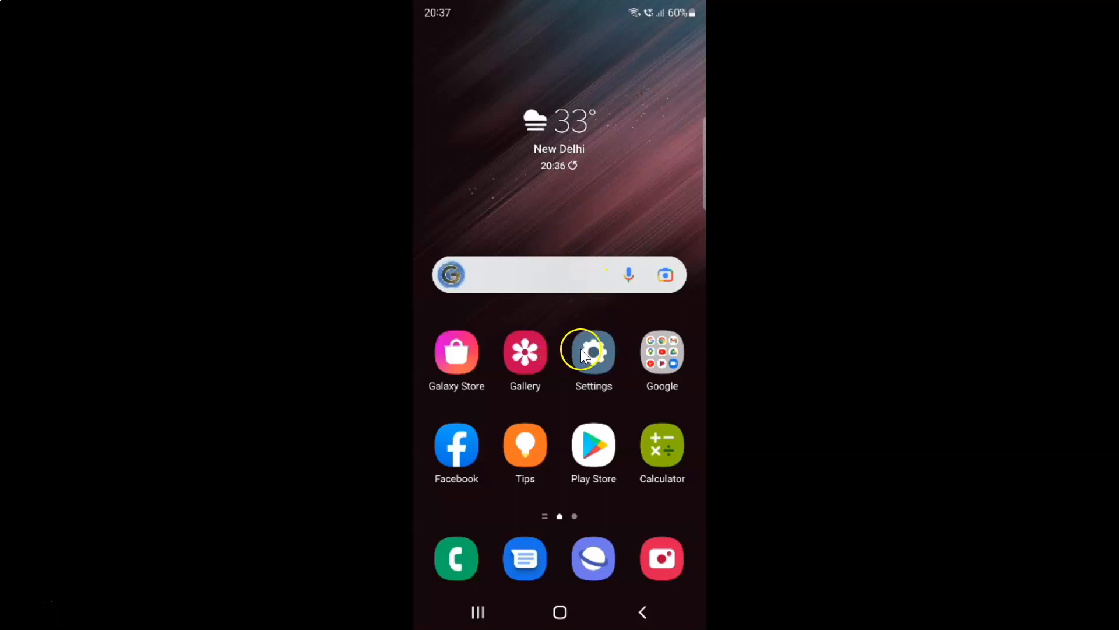
{"action": "mouse_move", "coordinate": [594, 353]}
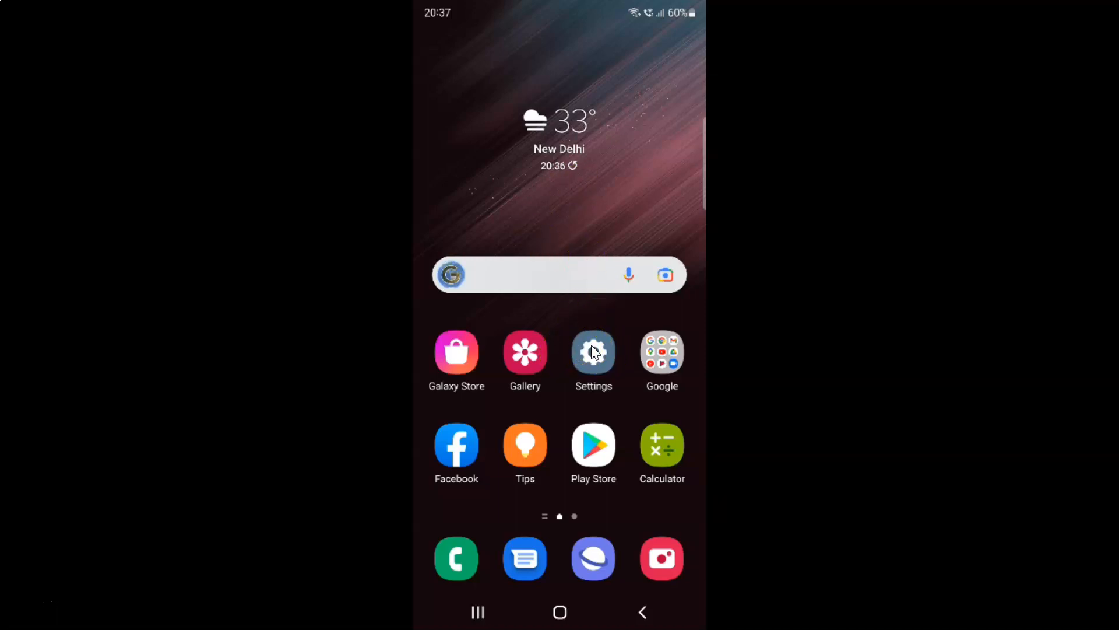
Open Settings, go to Apps, and open the Default apps page.
{"action": "left_click", "coordinate": [593, 352]}
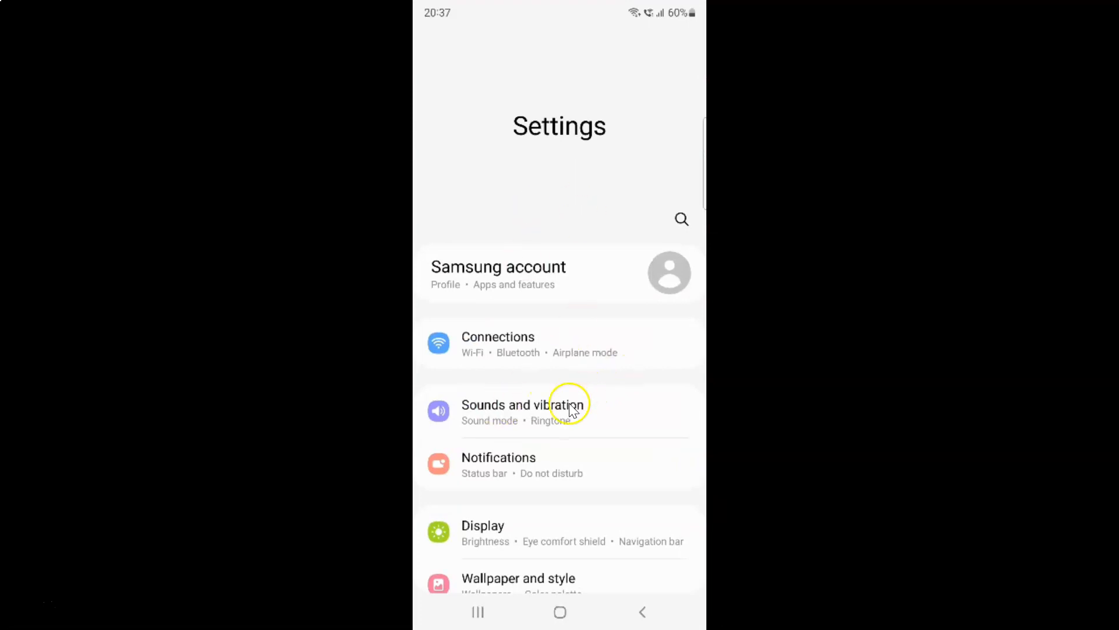
{"action": "mouse_move", "coordinate": [636, 375]}
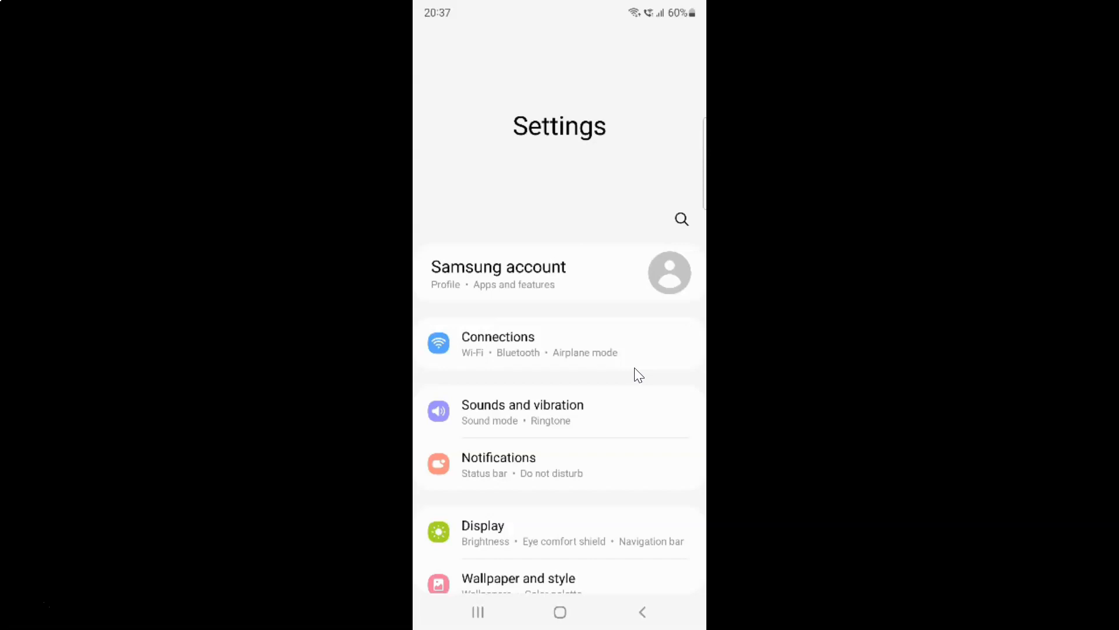
{"action": "scroll", "scroll_direction": "down", "scroll_amount": 3}
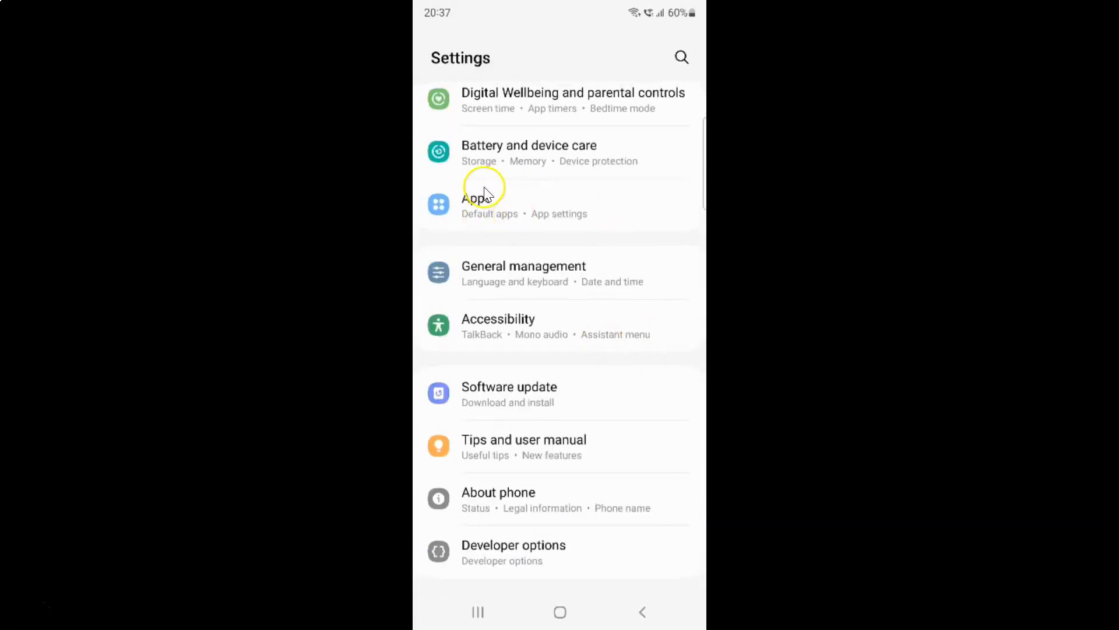
{"action": "mouse_move", "coordinate": [497, 200]}
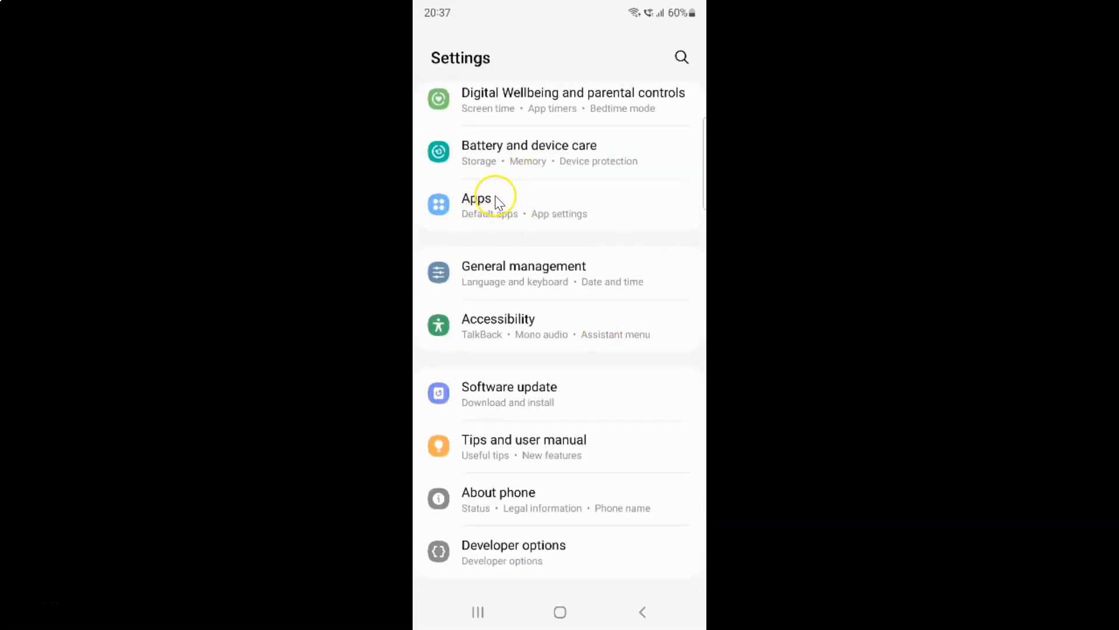
{"action": "left_click", "coordinate": [476, 198]}
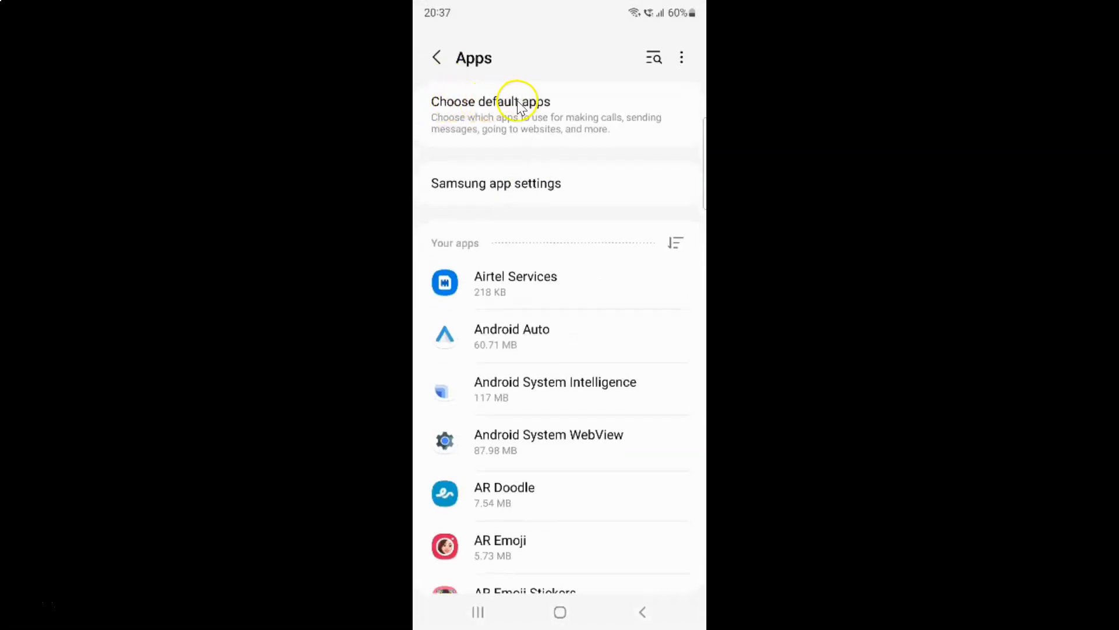
{"action": "left_click", "coordinate": [490, 101]}
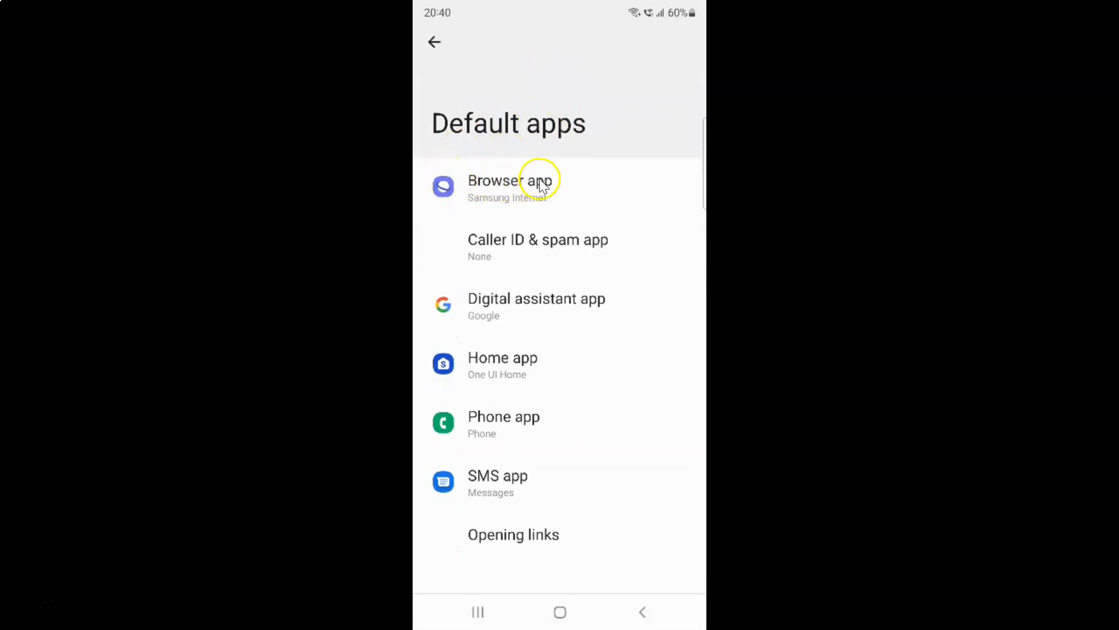
Open the Browser app list showing Chrome, Firefox and Samsung Internet.
{"action": "left_click", "coordinate": [508, 187]}
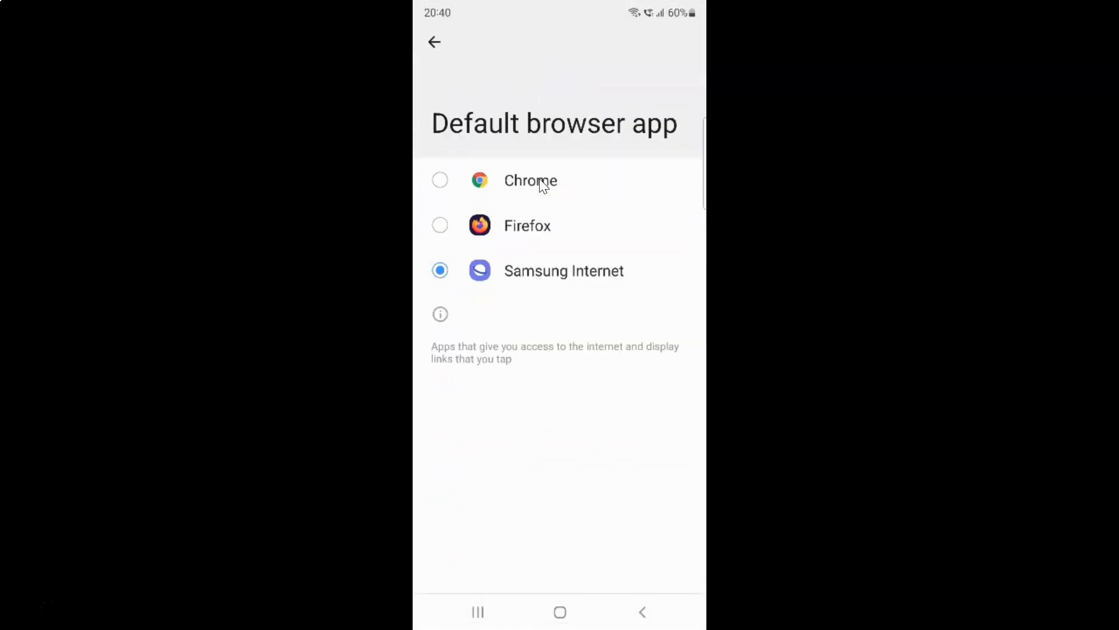
{"action": "mouse_move", "coordinate": [667, 133]}
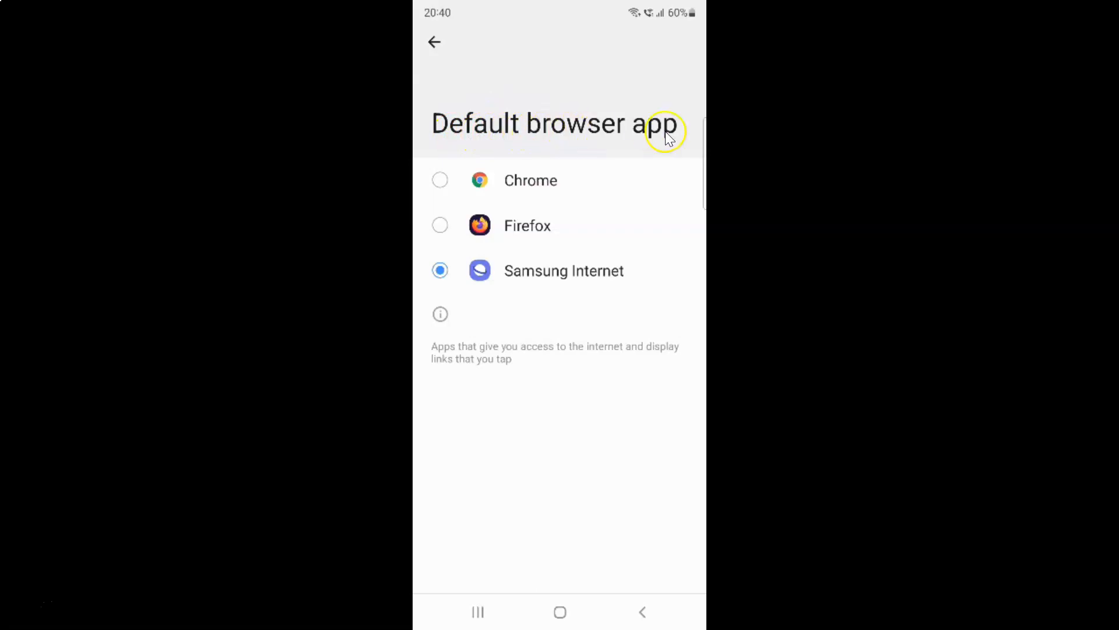
{"action": "mouse_move", "coordinate": [637, 205]}
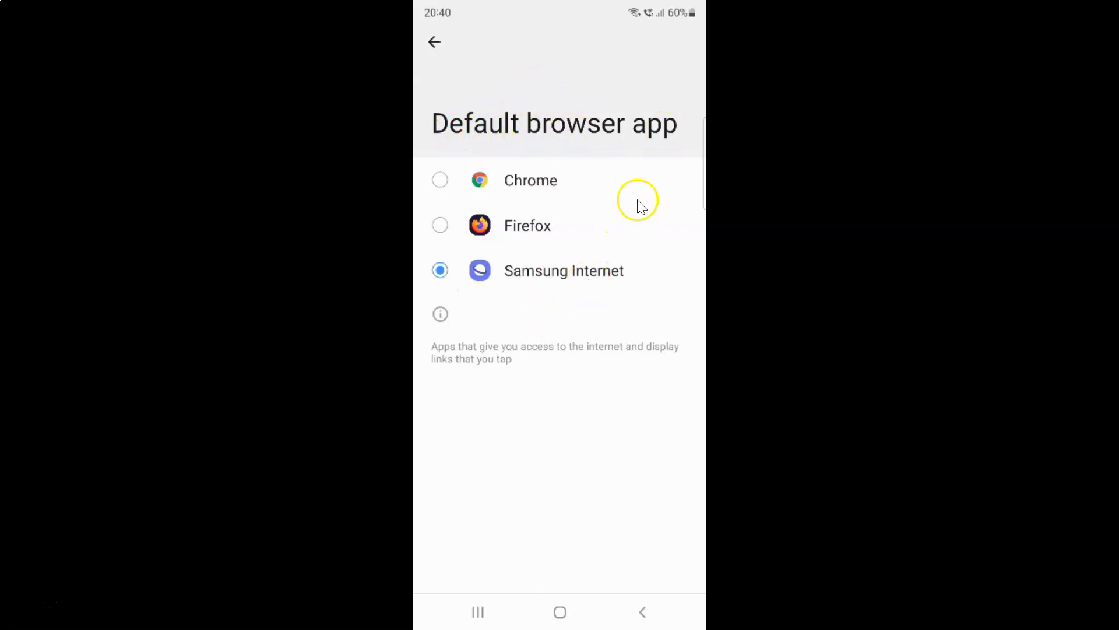
{"action": "mouse_move", "coordinate": [614, 273]}
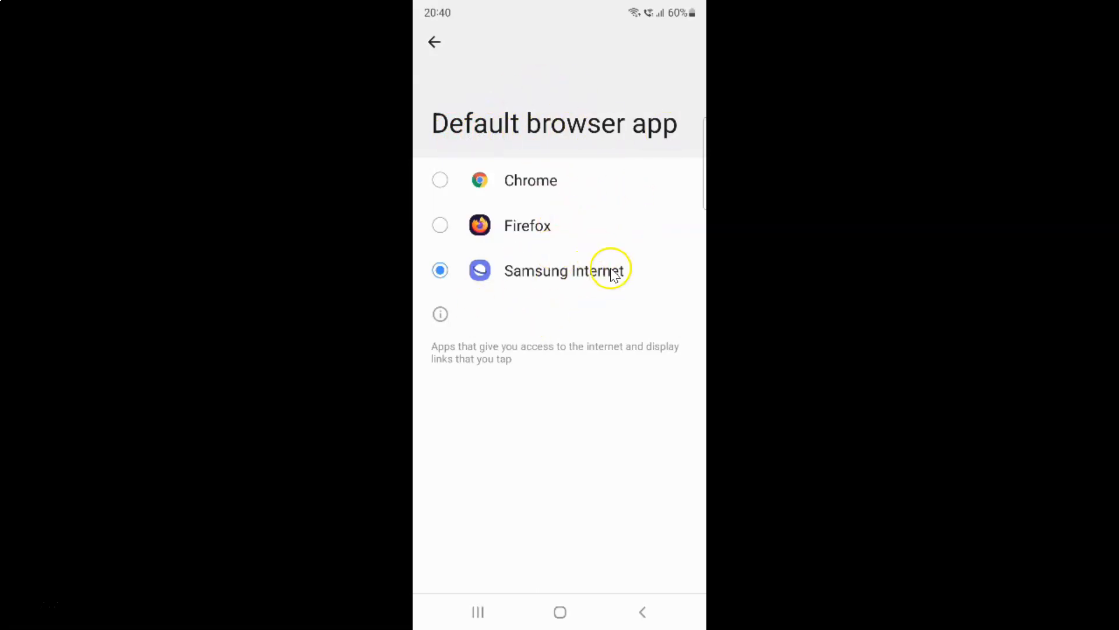
{"action": "mouse_move", "coordinate": [643, 198]}
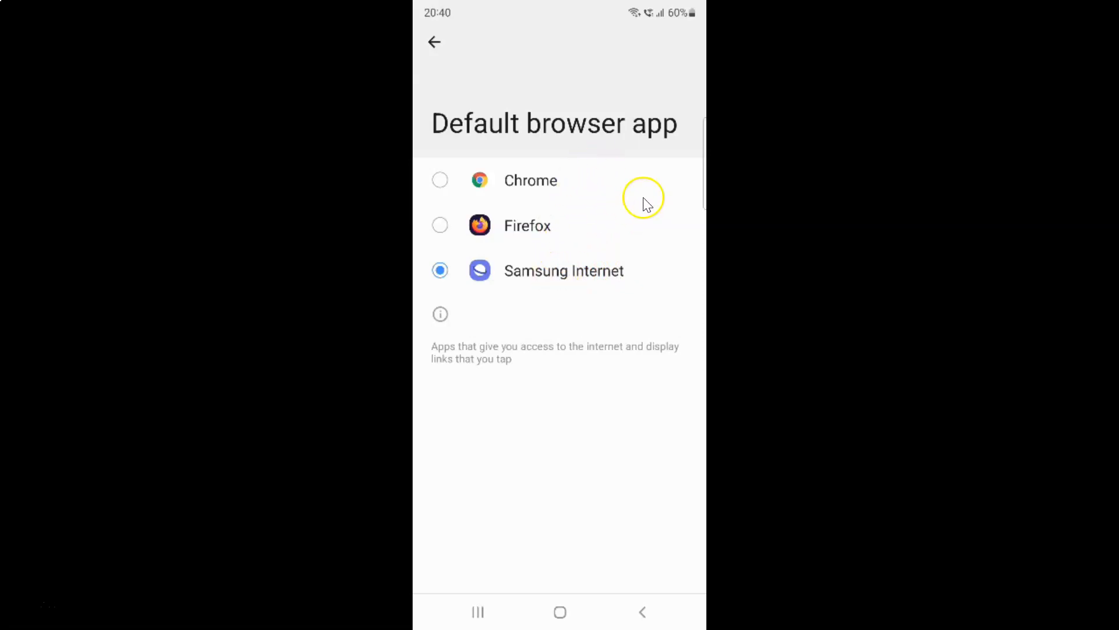
{"action": "mouse_move", "coordinate": [487, 225]}
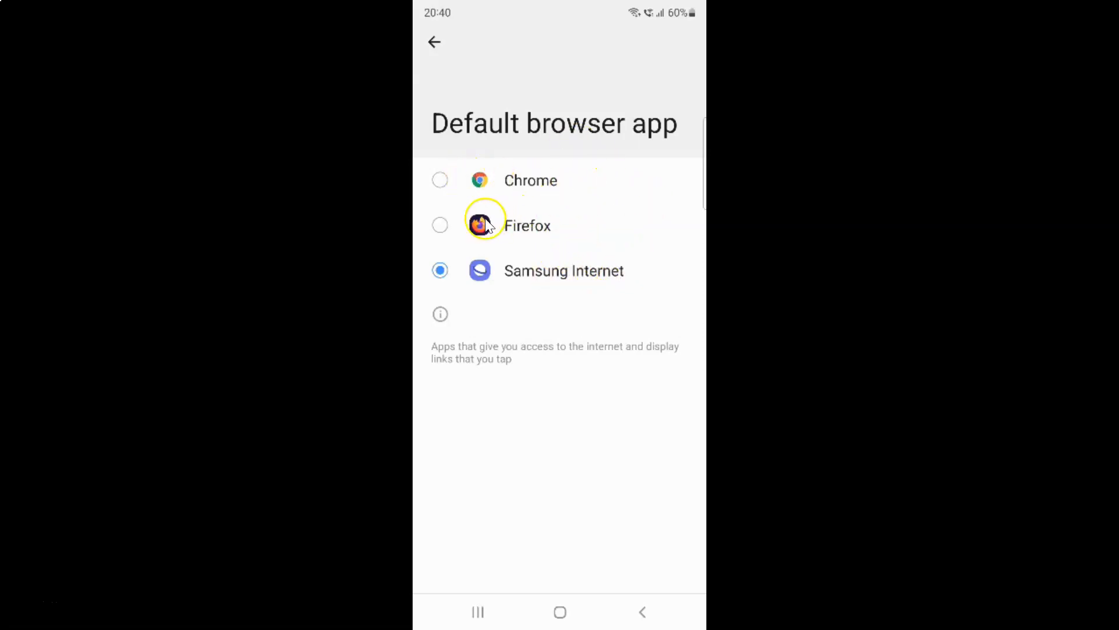
{"action": "mouse_move", "coordinate": [621, 274]}
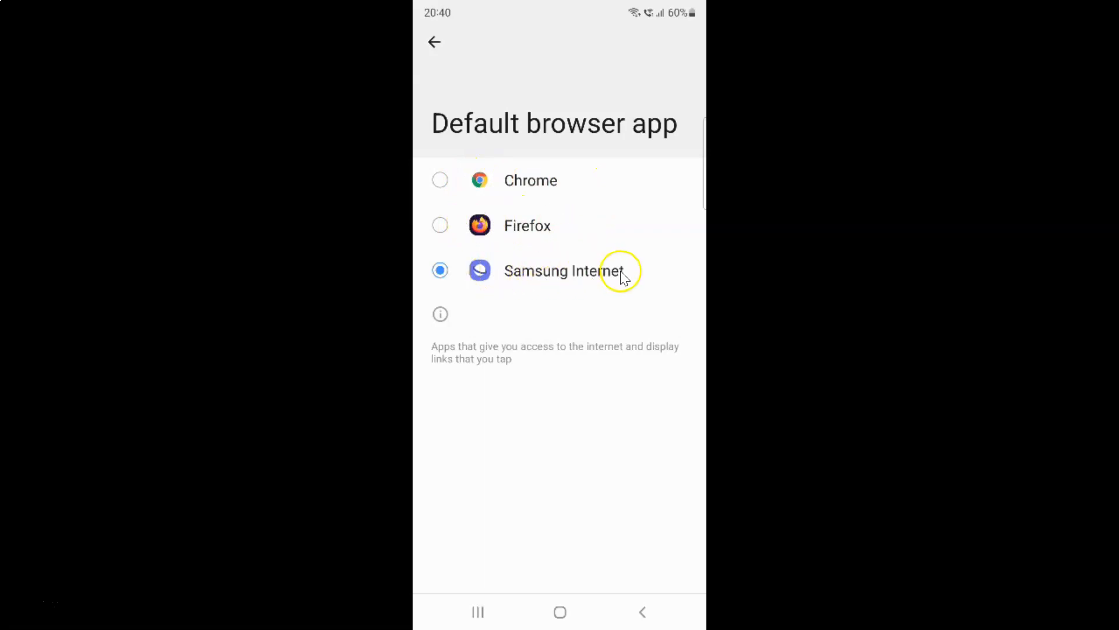
{"action": "mouse_move", "coordinate": [635, 225]}
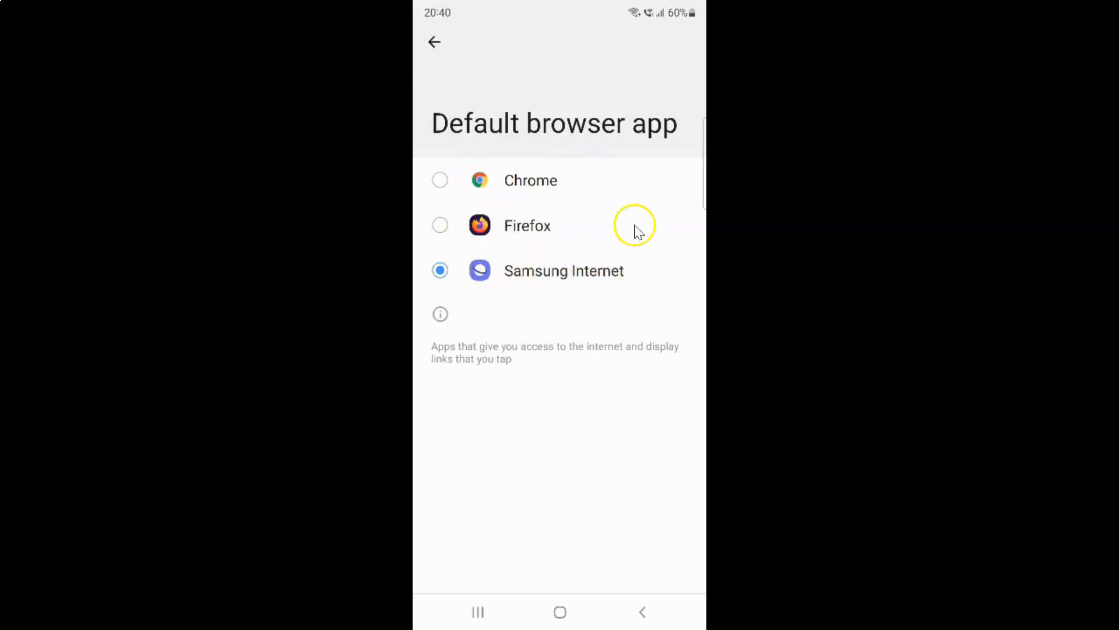
{"action": "mouse_move", "coordinate": [598, 248]}
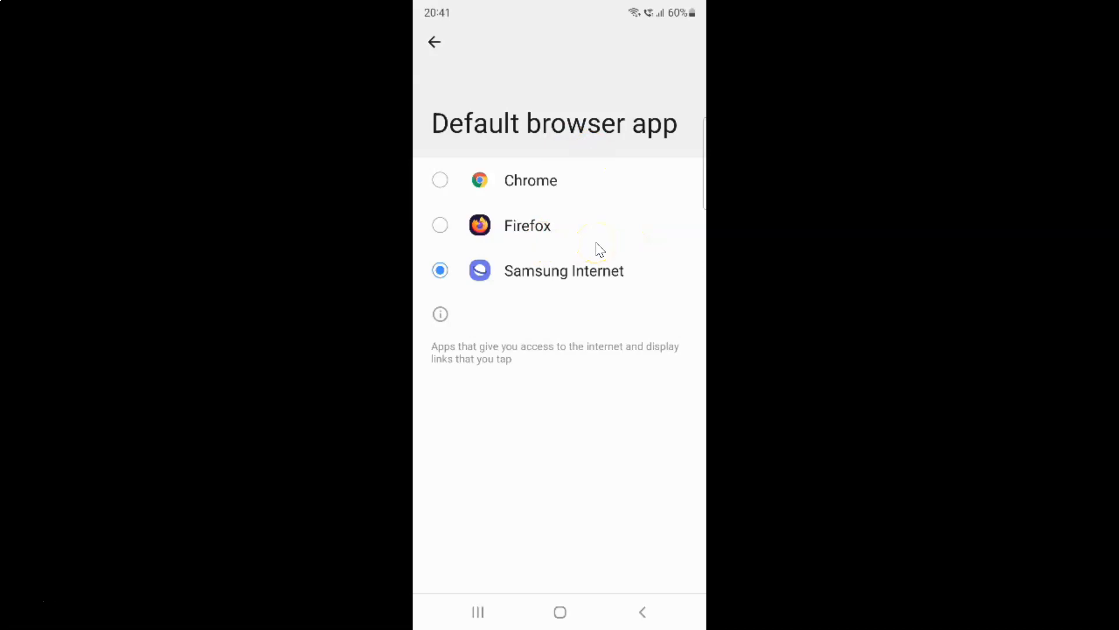
{"action": "mouse_move", "coordinate": [616, 210]}
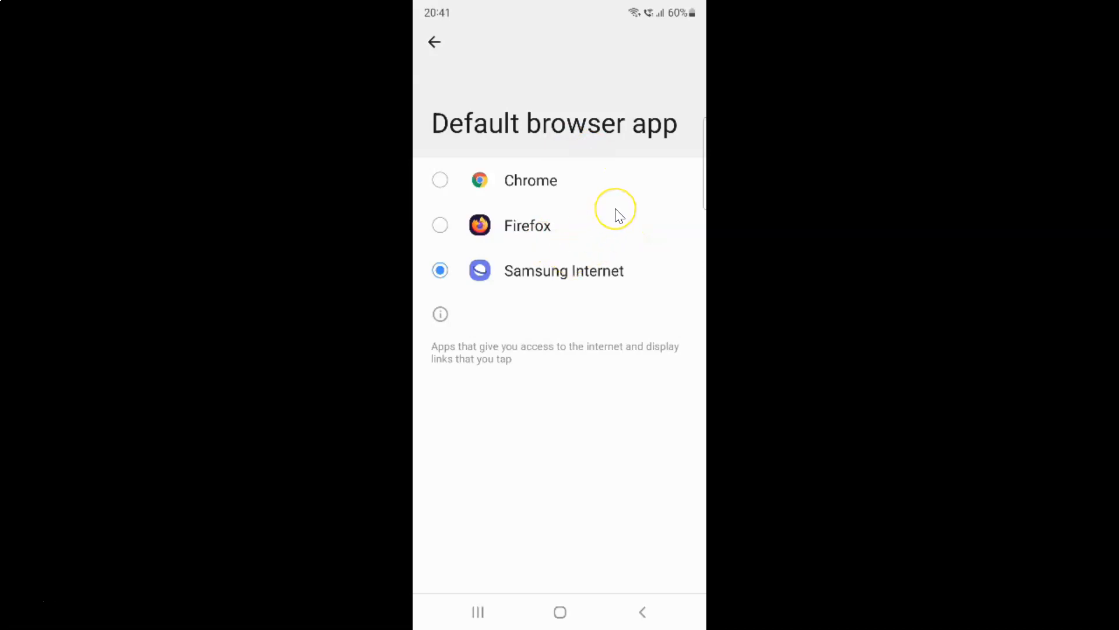
{"action": "mouse_move", "coordinate": [531, 189]}
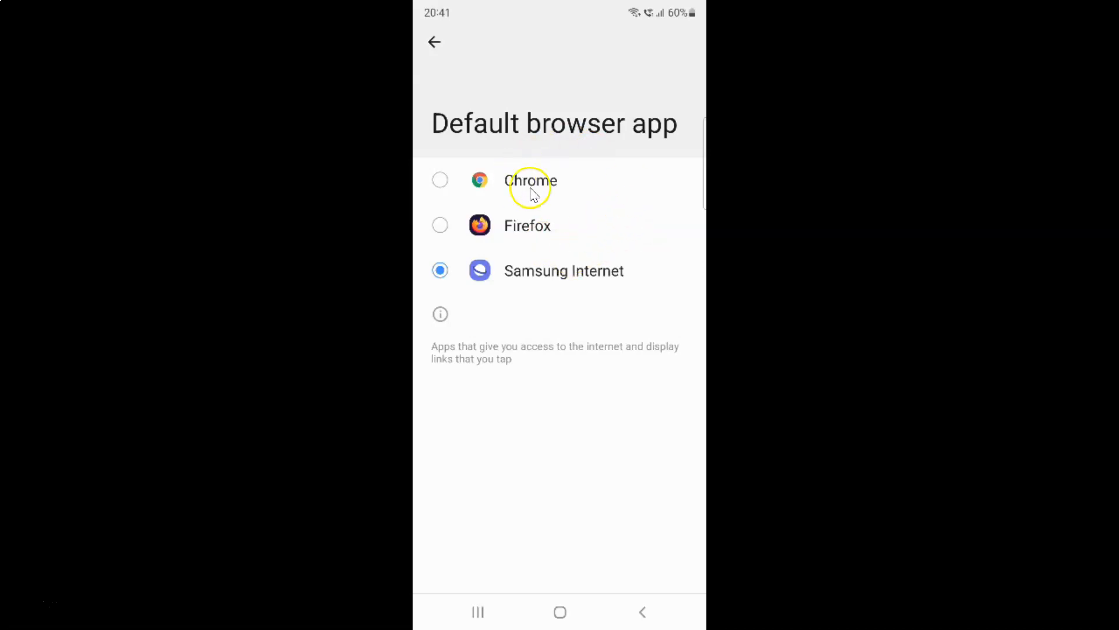
{"action": "mouse_move", "coordinate": [446, 180]}
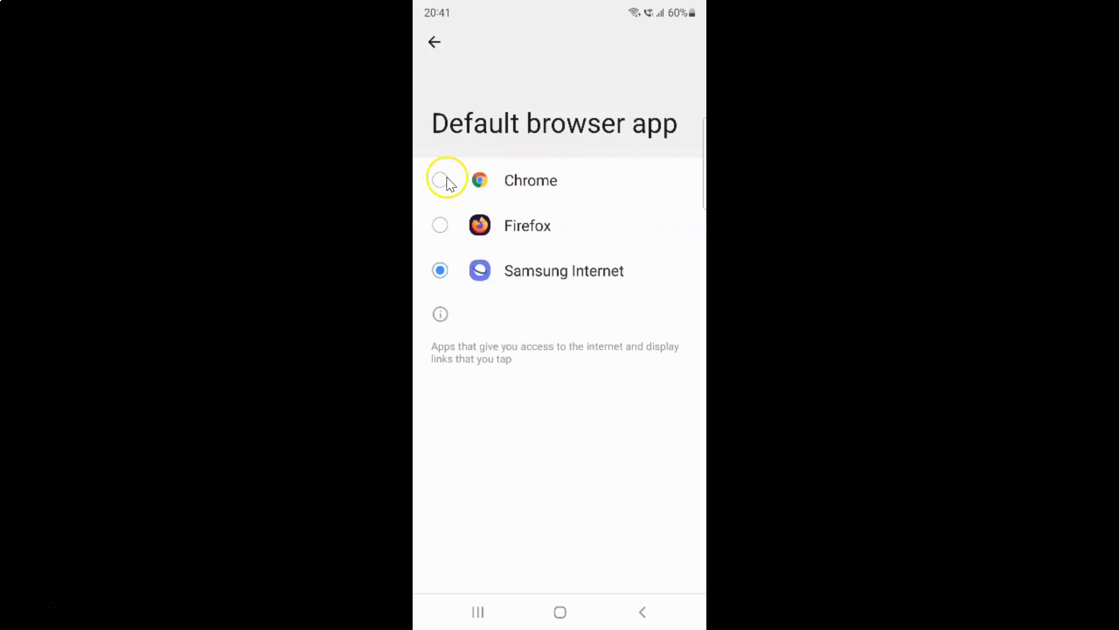
{"action": "mouse_move", "coordinate": [441, 180]}
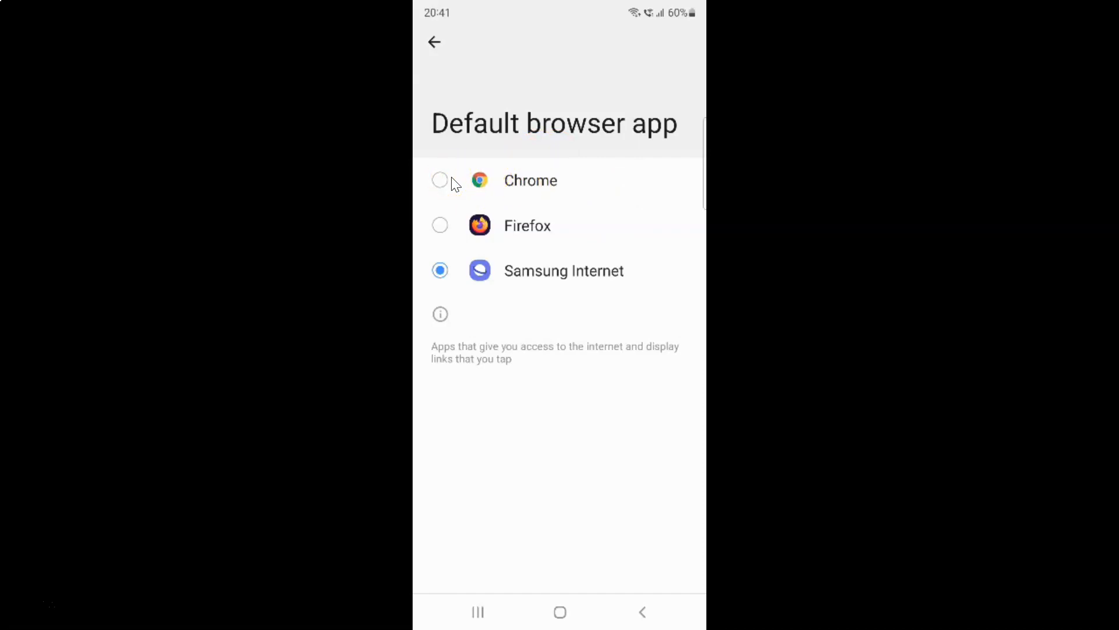
Select Chrome as the default browser and return to Default apps.
{"action": "left_click", "coordinate": [441, 180]}
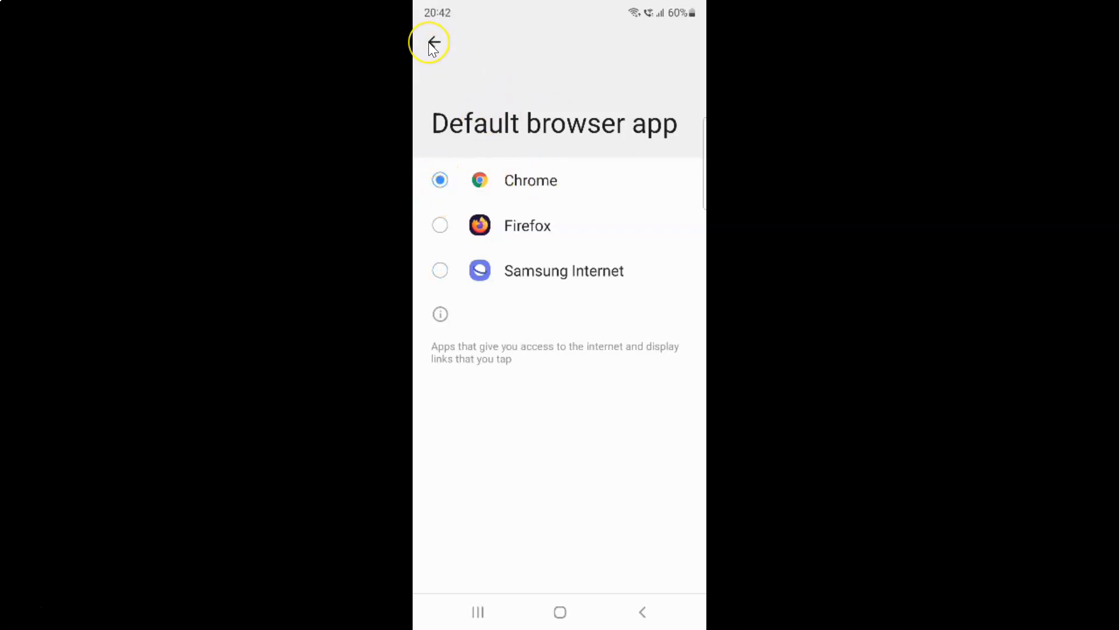
{"action": "left_click", "coordinate": [433, 42]}
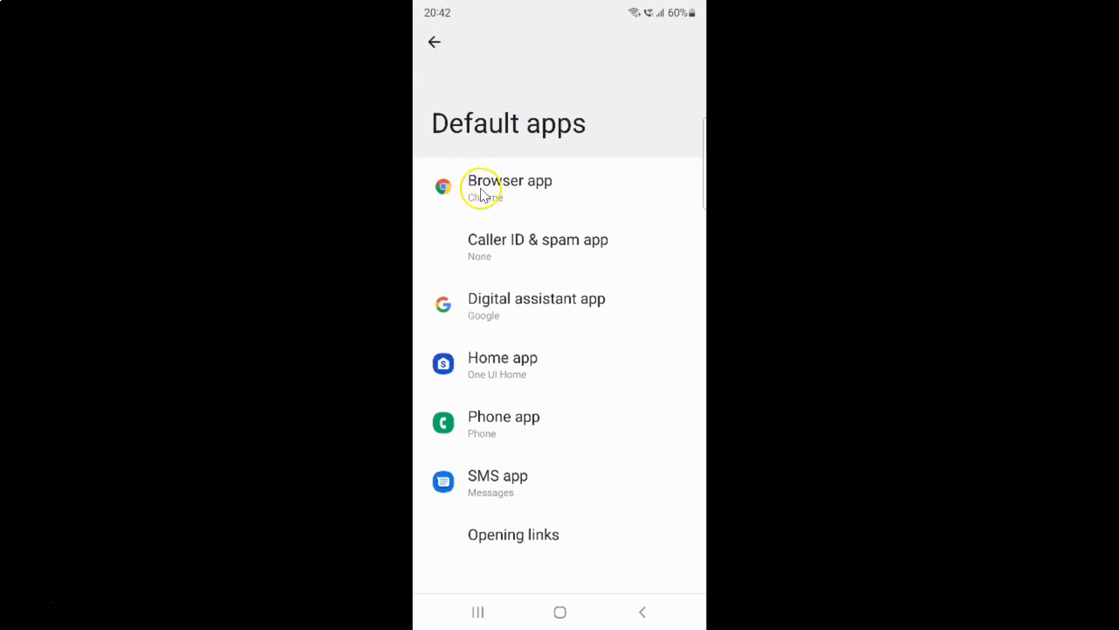
{"action": "mouse_move", "coordinate": [532, 202]}
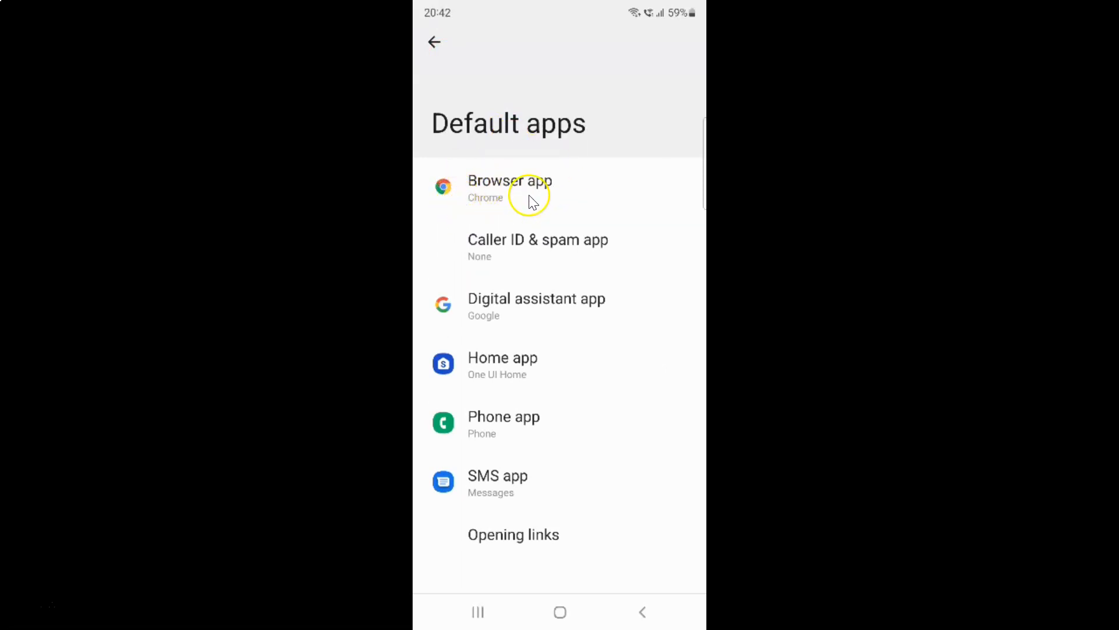
{"action": "mouse_move", "coordinate": [577, 235]}
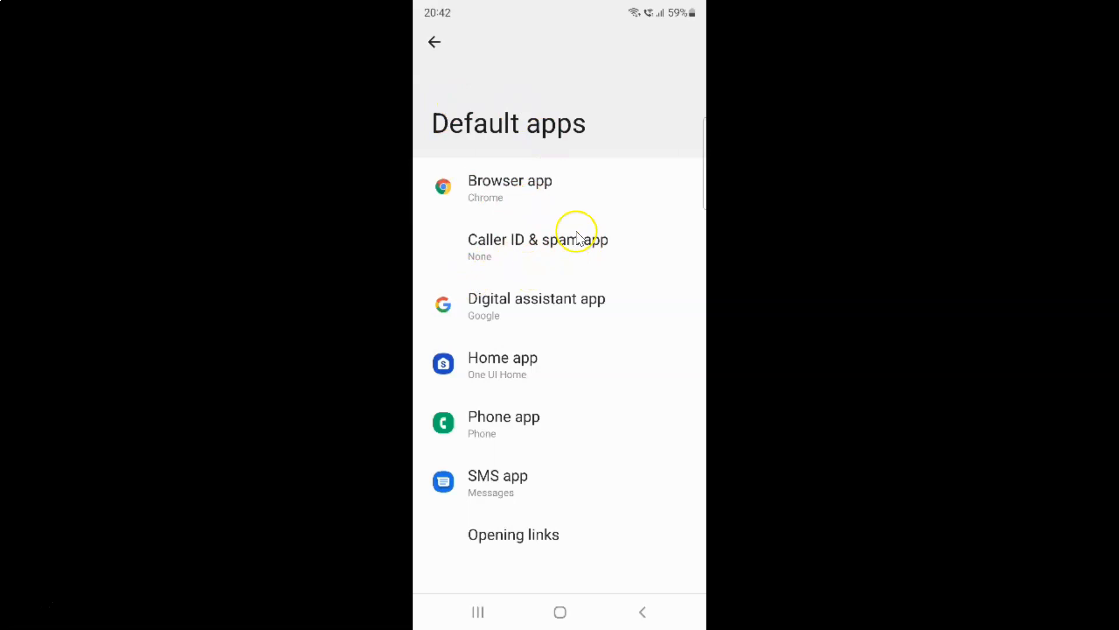
{"action": "mouse_move", "coordinate": [434, 43]}
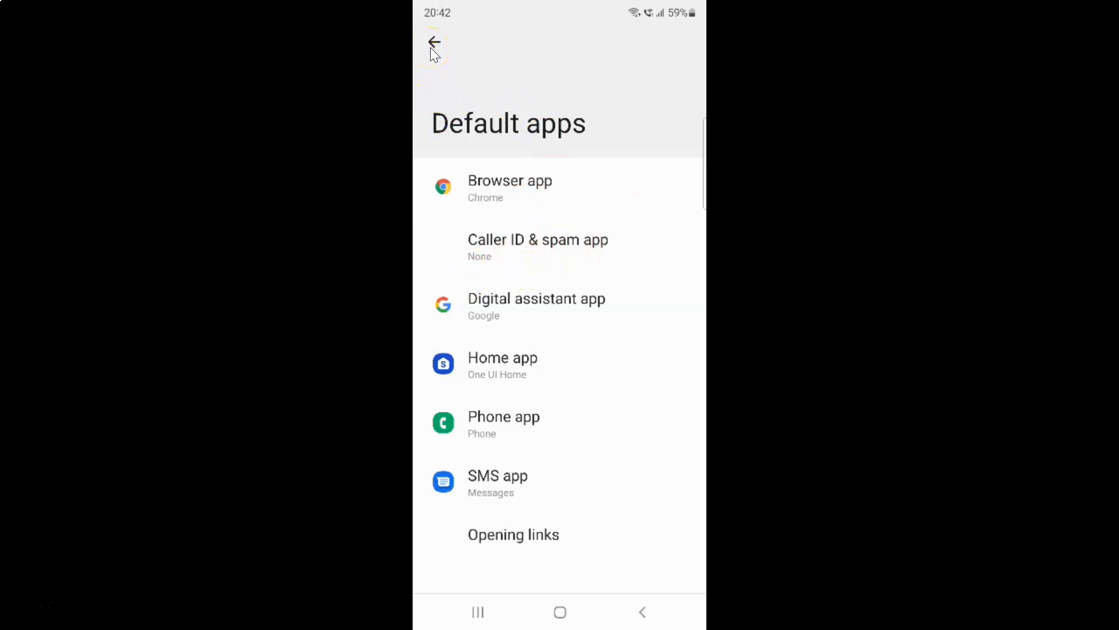
Back out of Settings to the home screen.
{"action": "left_click", "coordinate": [433, 42]}
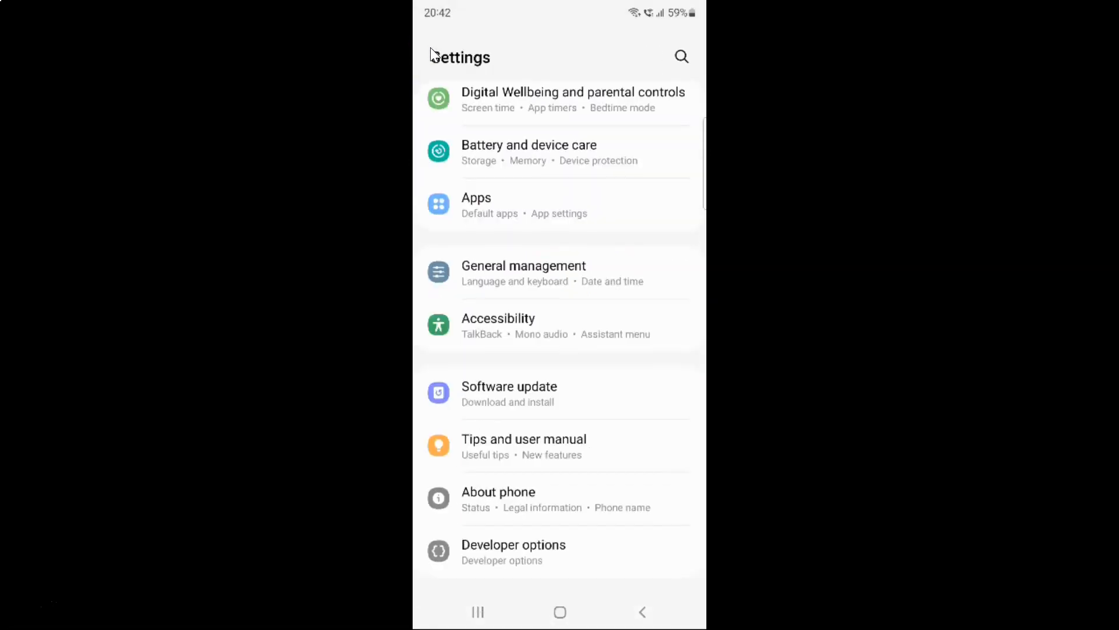
{"action": "left_click", "coordinate": [559, 612]}
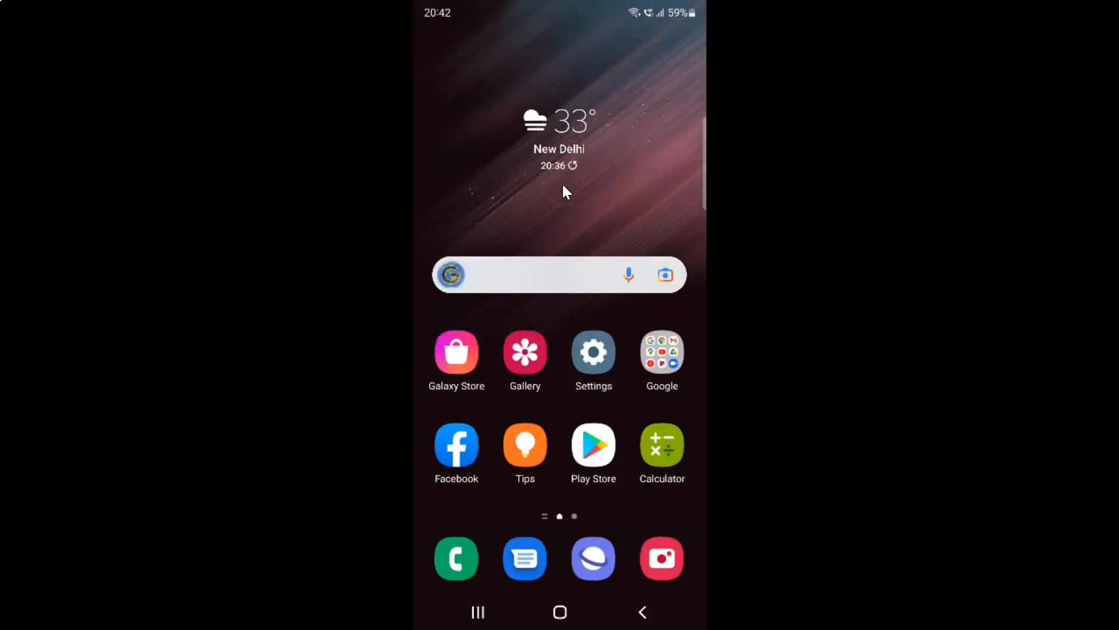